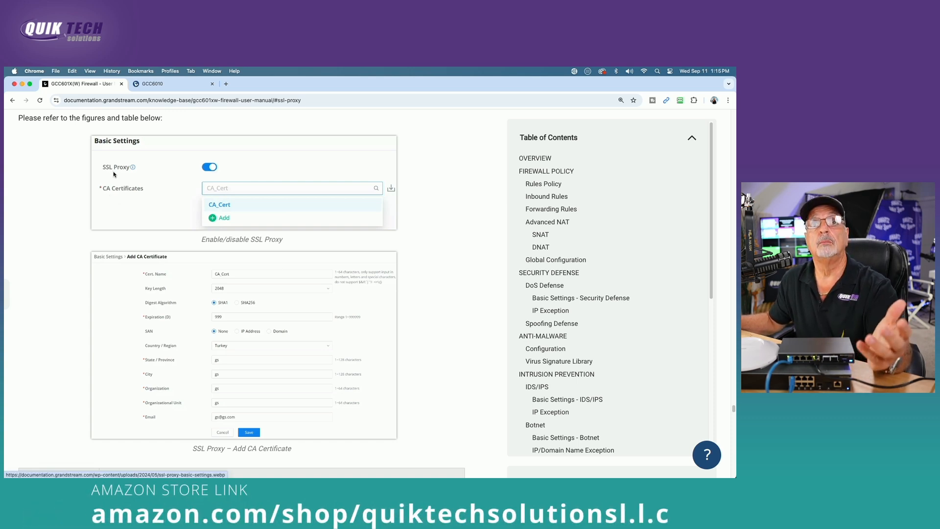
mouse_move(120, 177)
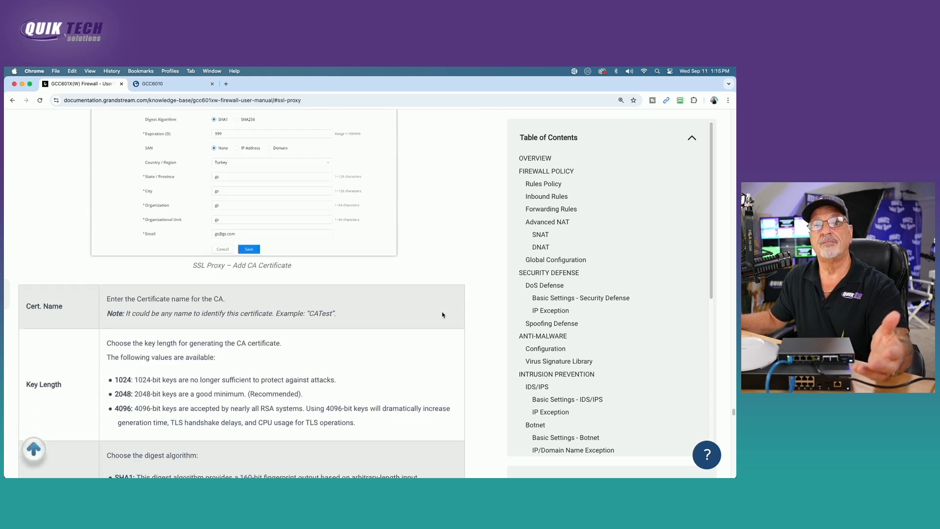
- Scroll through the SSL Proxy section of the GCC601x firewall manual
scroll(down, 3)
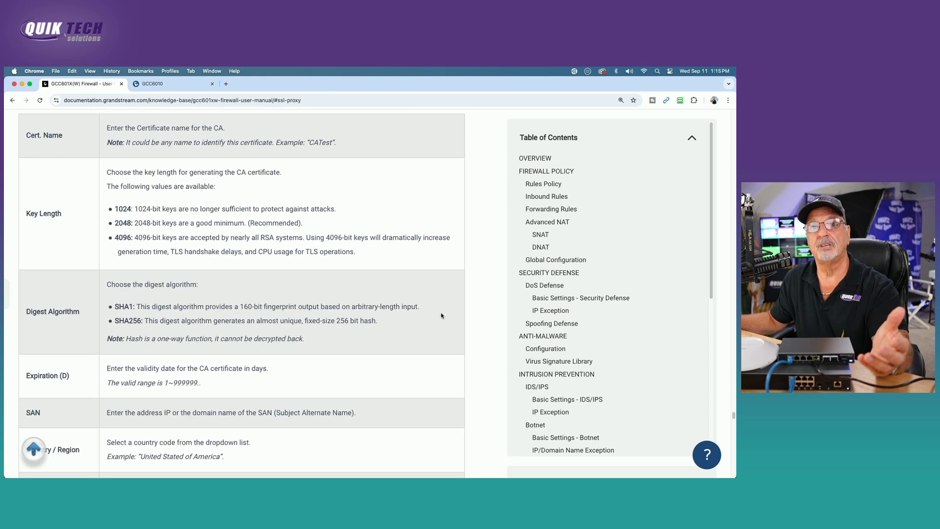
scroll(down, 3)
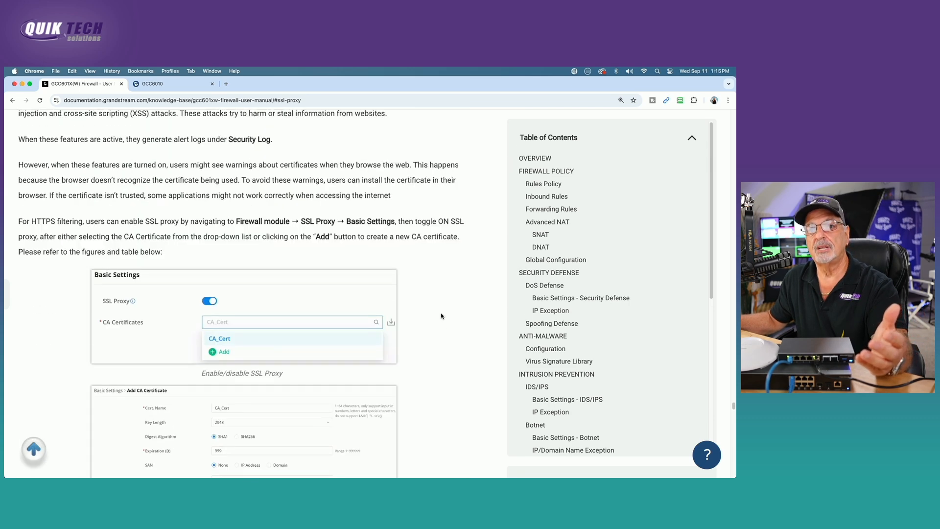
scroll(down, 3)
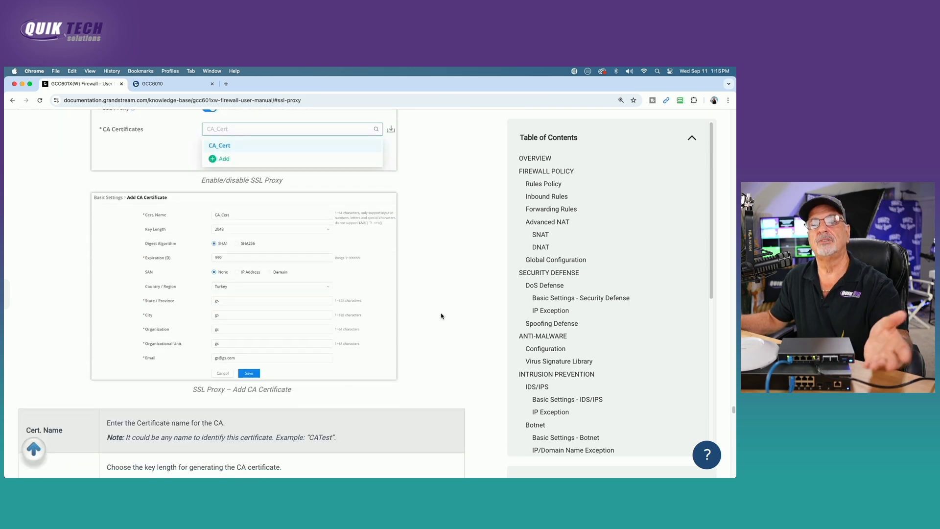
mouse_move(423, 333)
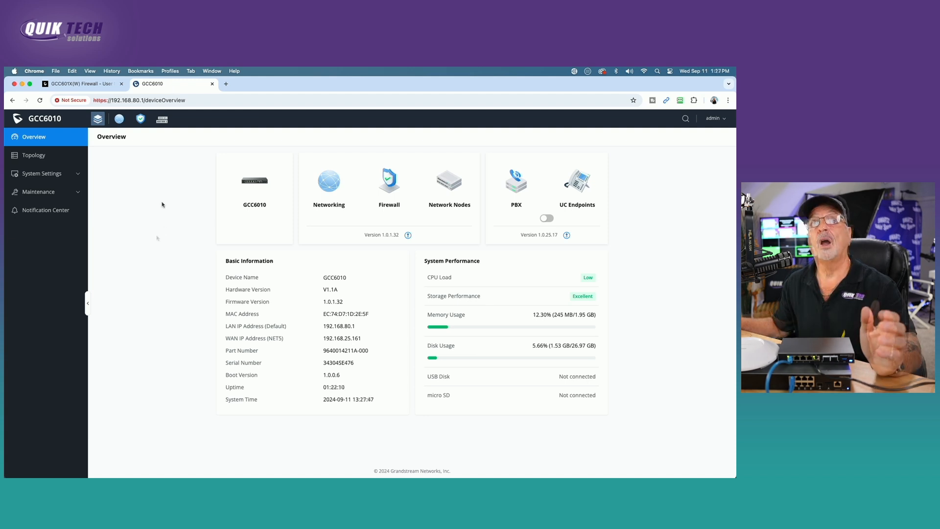
- Navigate to Firewall > SSL Proxy > Basic Settings in the GCC6010 web UI
click(140, 119)
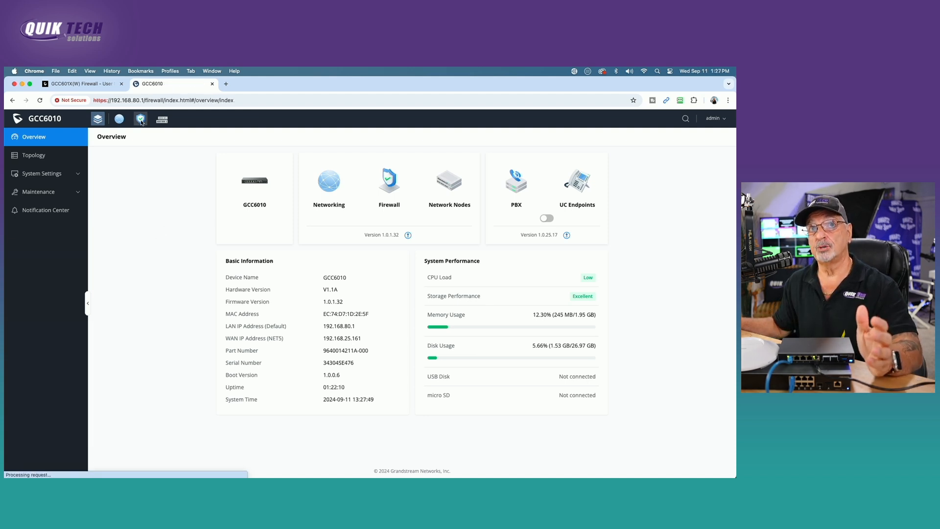
click(141, 118)
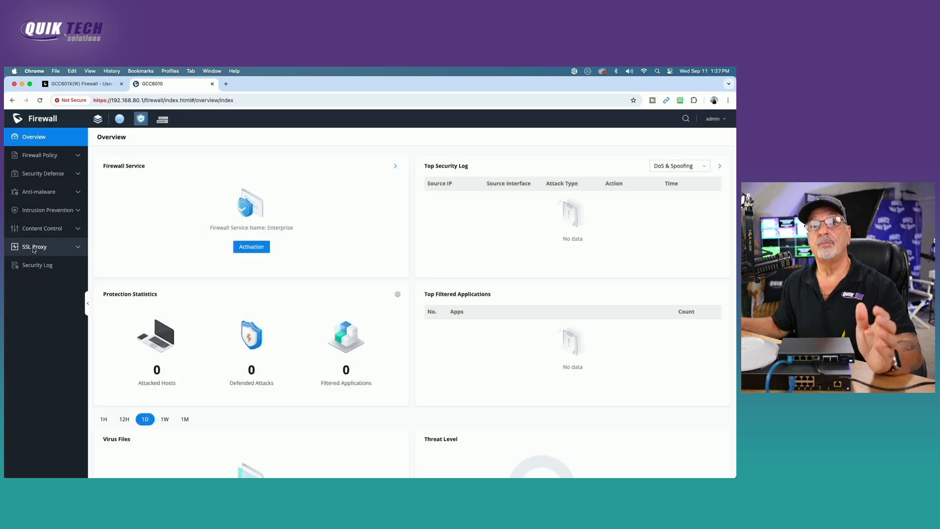
click(34, 247)
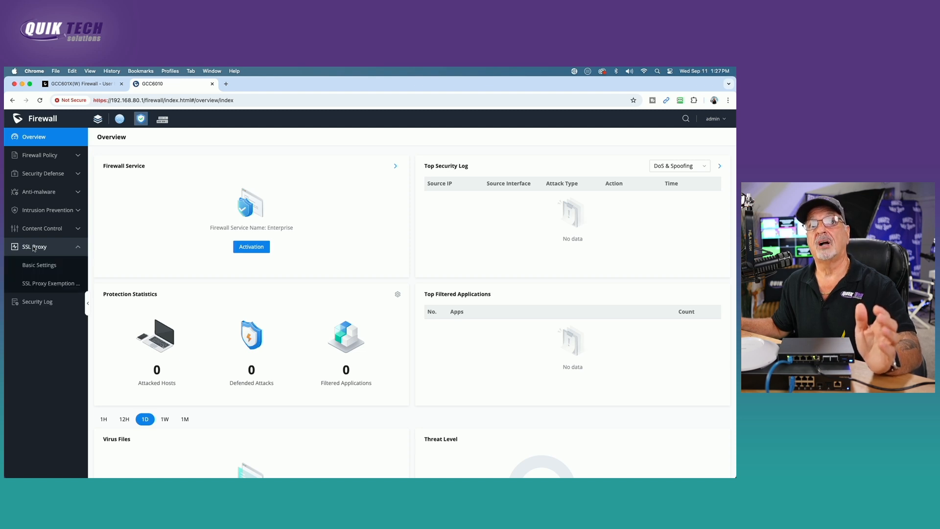
click(39, 265)
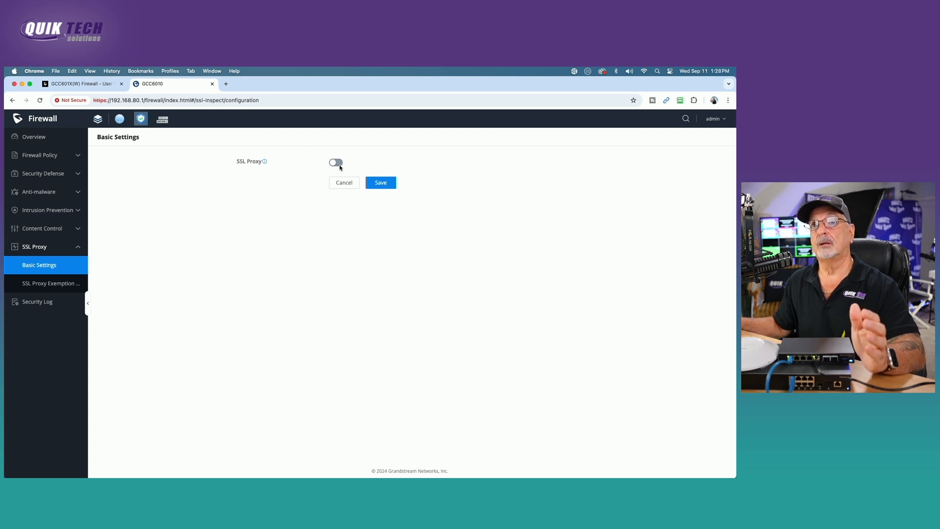
- Switch SSL Proxy on and show the available CA certificates list
click(335, 162)
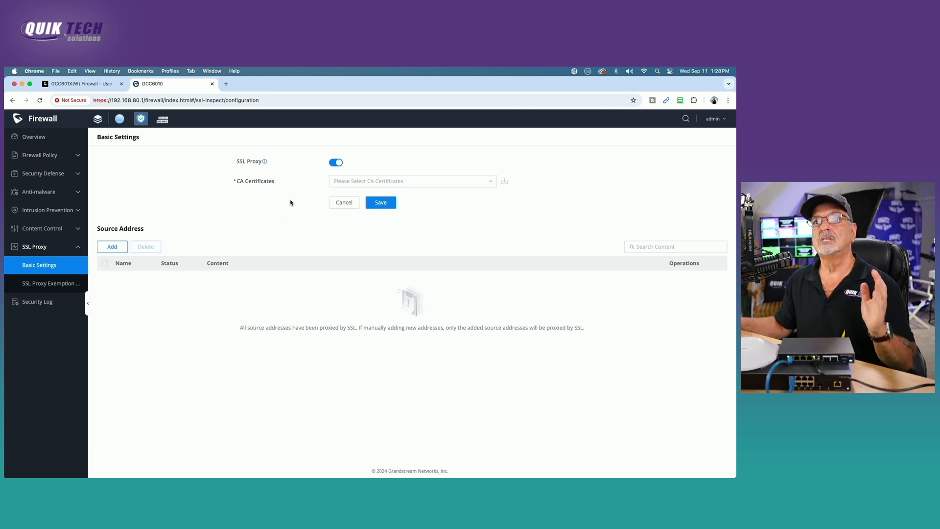
click(413, 180)
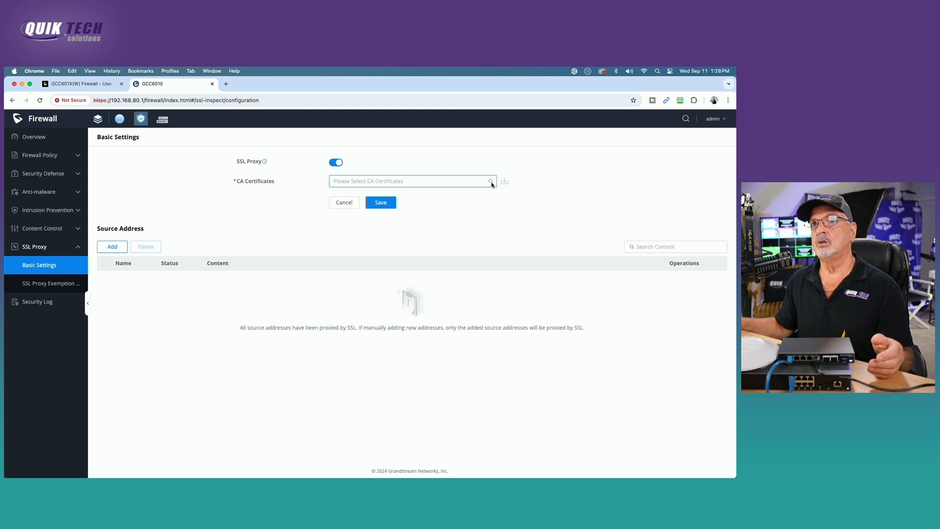
click(412, 180)
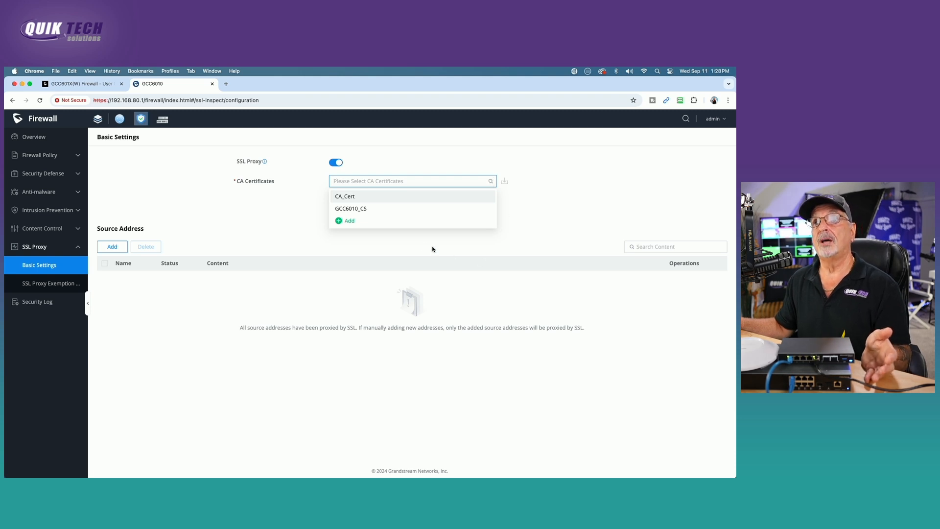
mouse_move(424, 244)
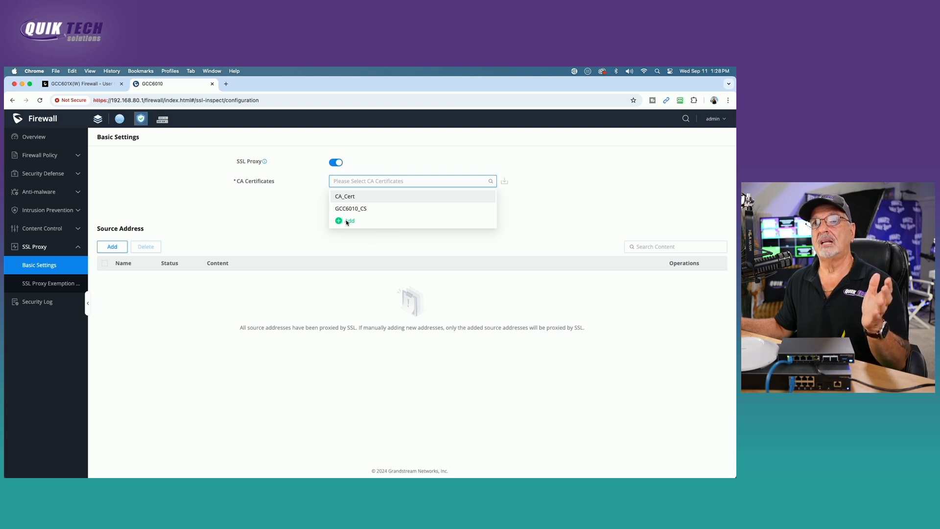
- Begin adding a new CA certificate and focus its Cert. Name field
click(346, 220)
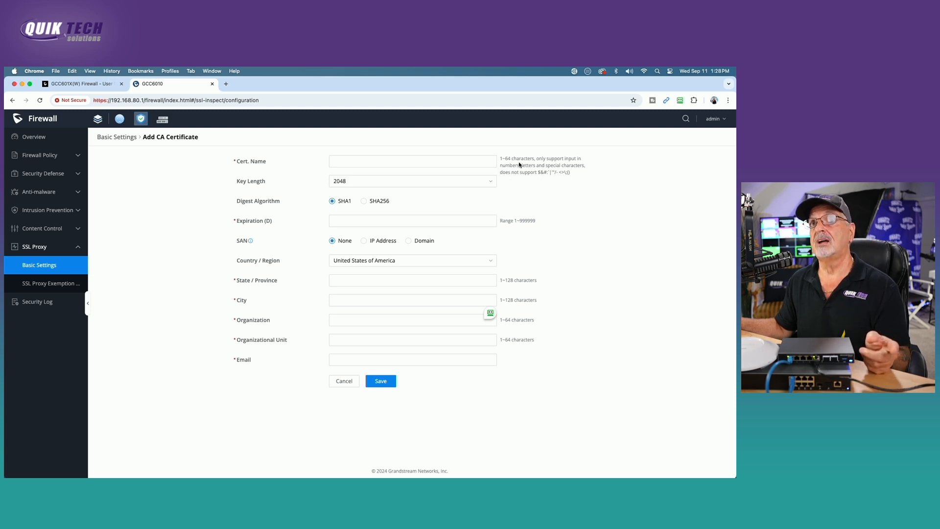
mouse_move(541, 165)
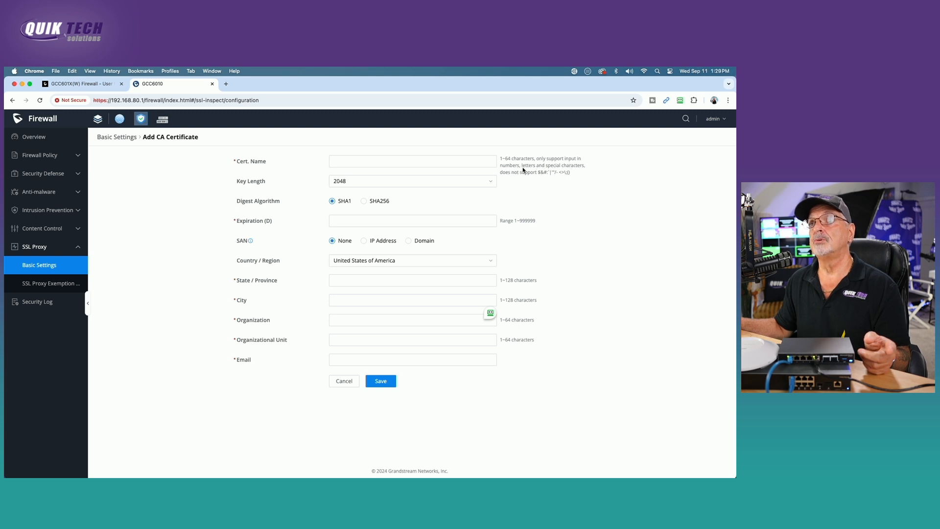
mouse_move(509, 181)
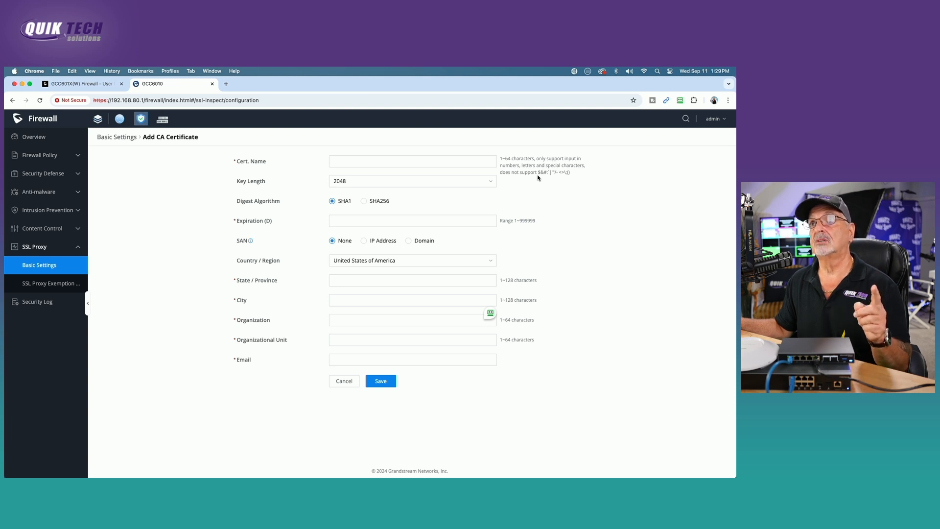
mouse_move(573, 193)
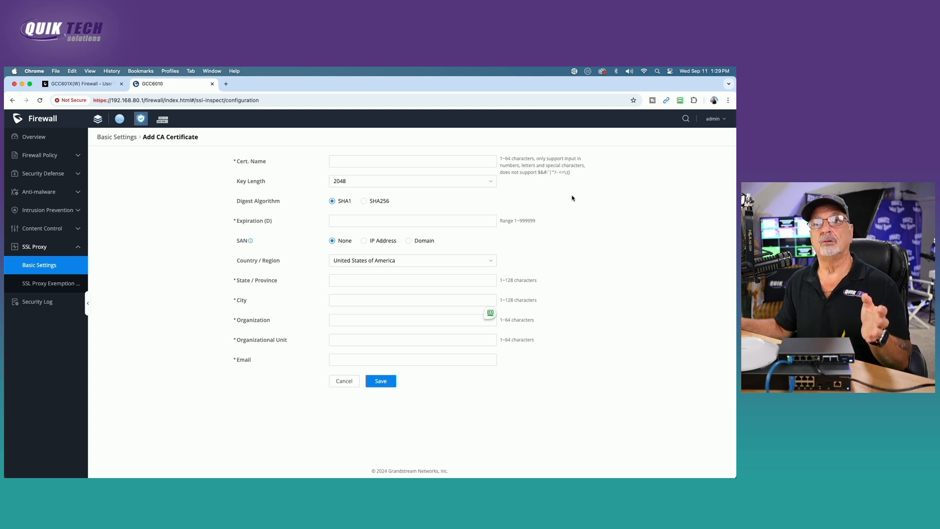
click(412, 161)
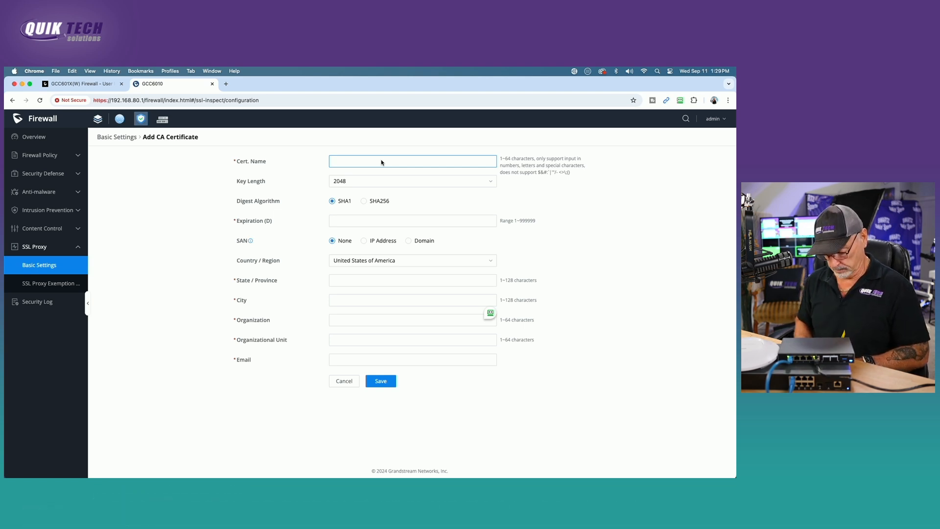
- Name the certificate TESTCA with a 2048-bit key length and SHA256 digest
text(TESTCA)
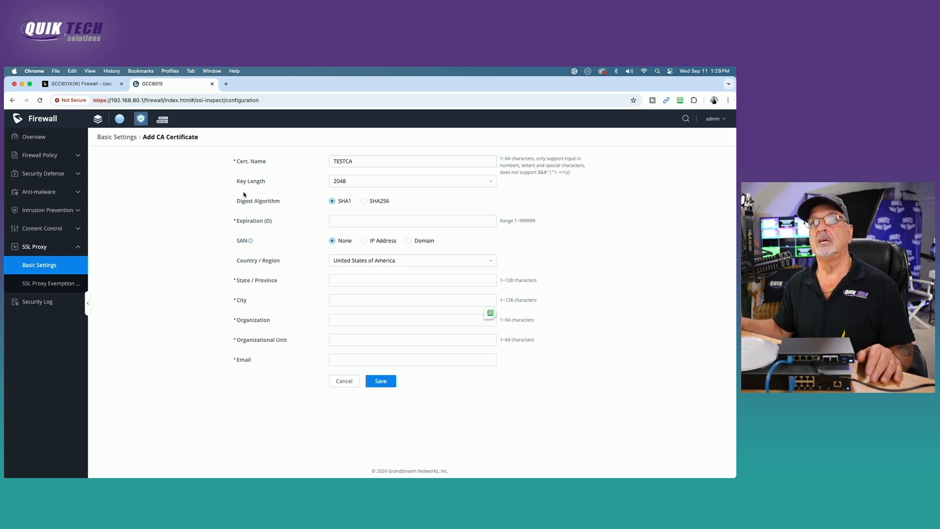
click(413, 181)
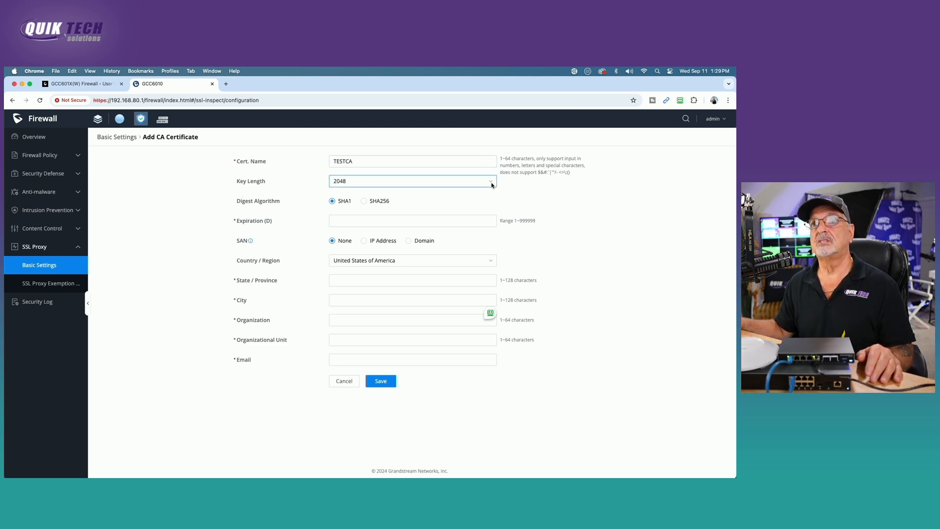
click(412, 180)
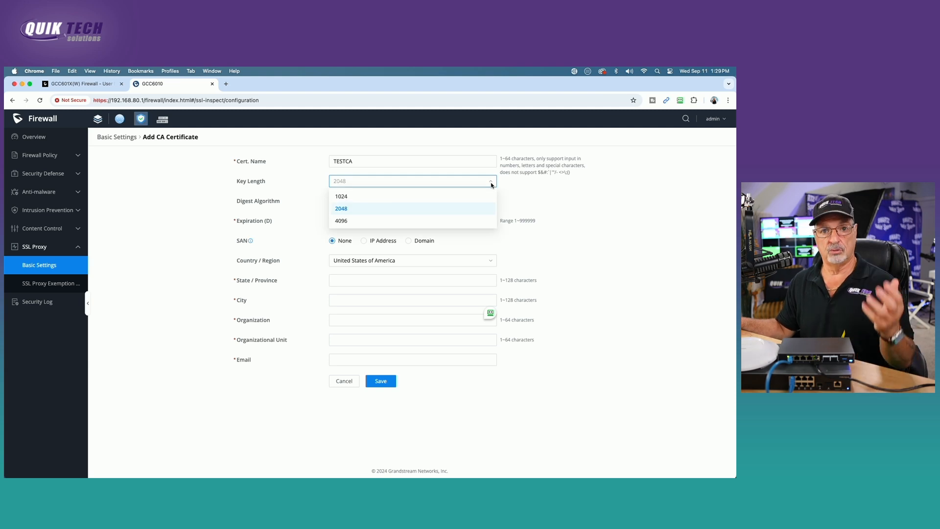
click(341, 208)
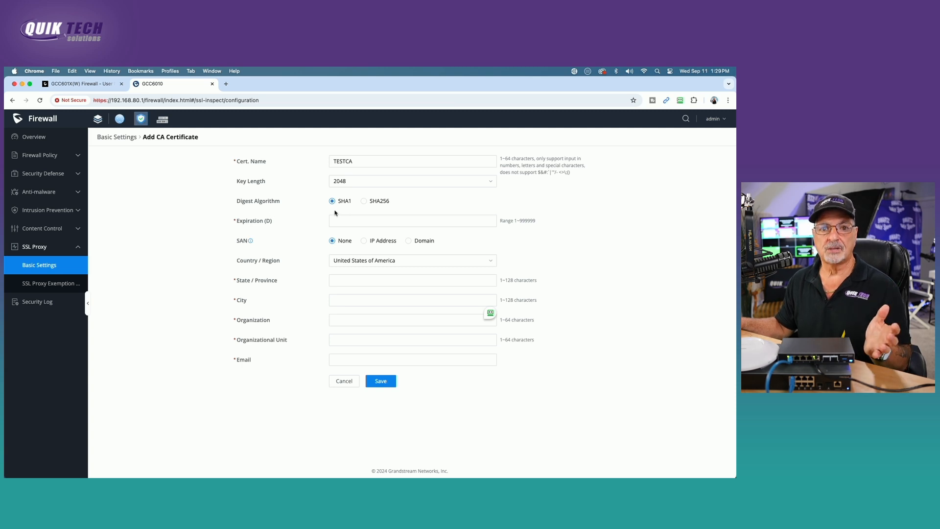
click(365, 201)
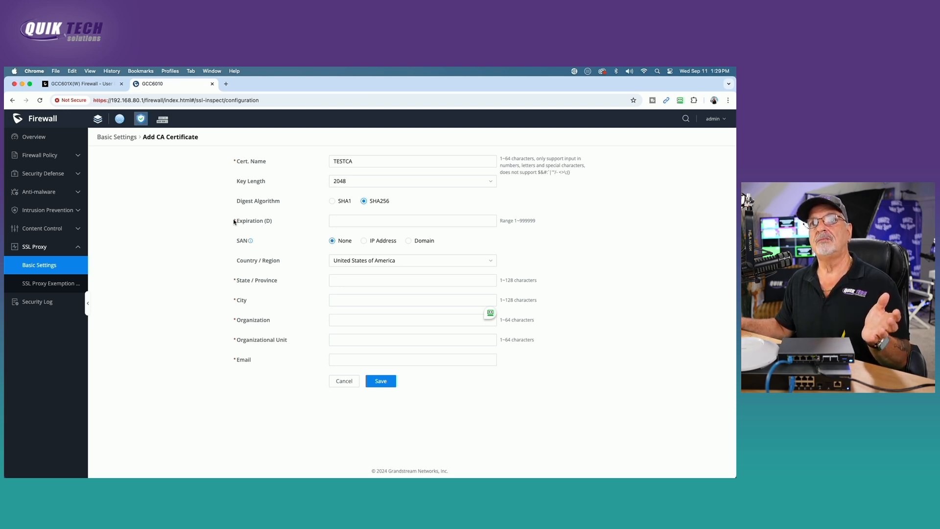
mouse_move(236, 405)
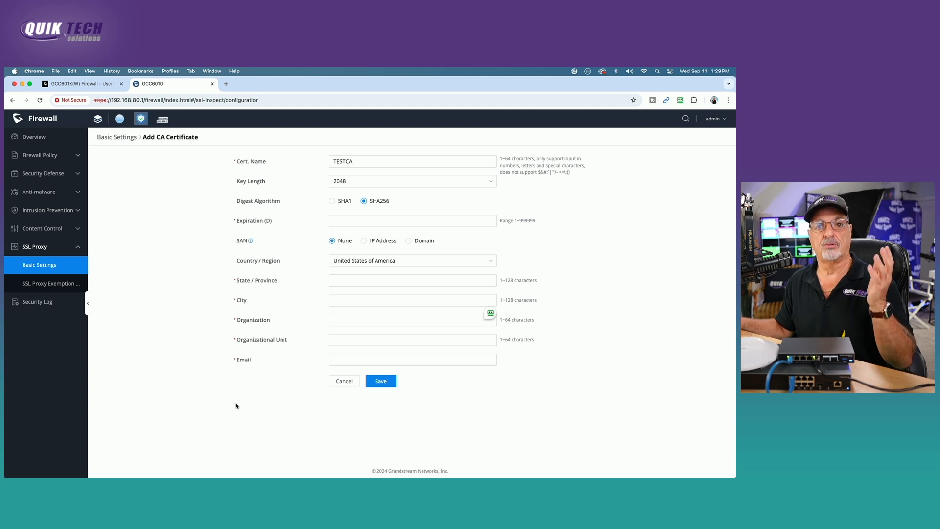
- Set the certificate's Expiration (D) to 9999 days
click(412, 220)
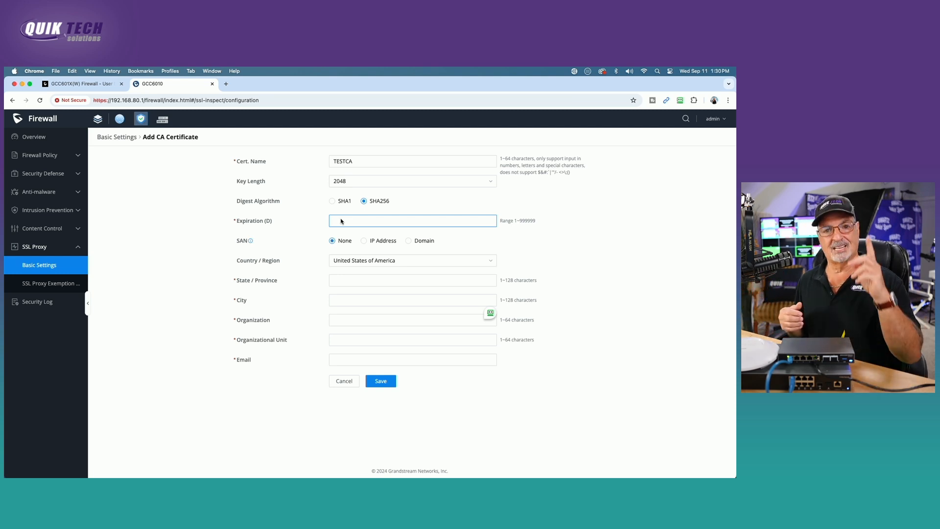
text(9999)
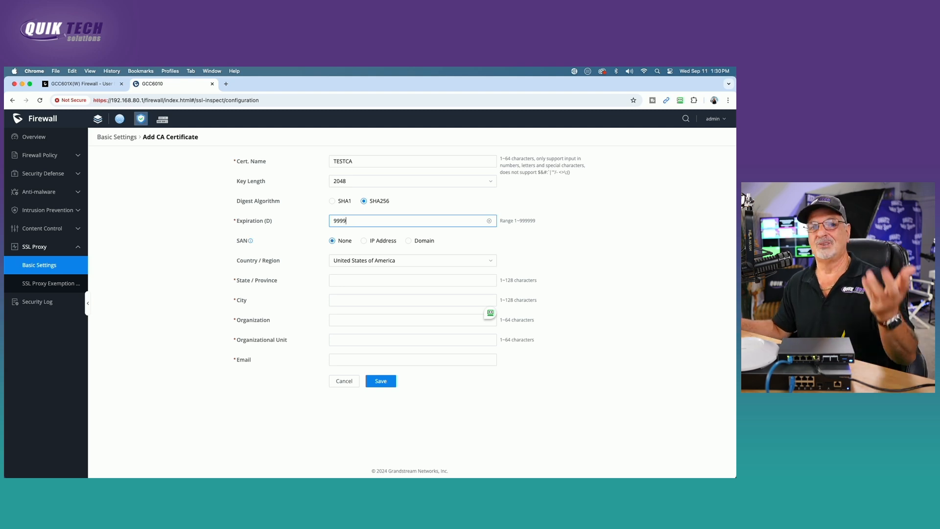
mouse_move(621, 276)
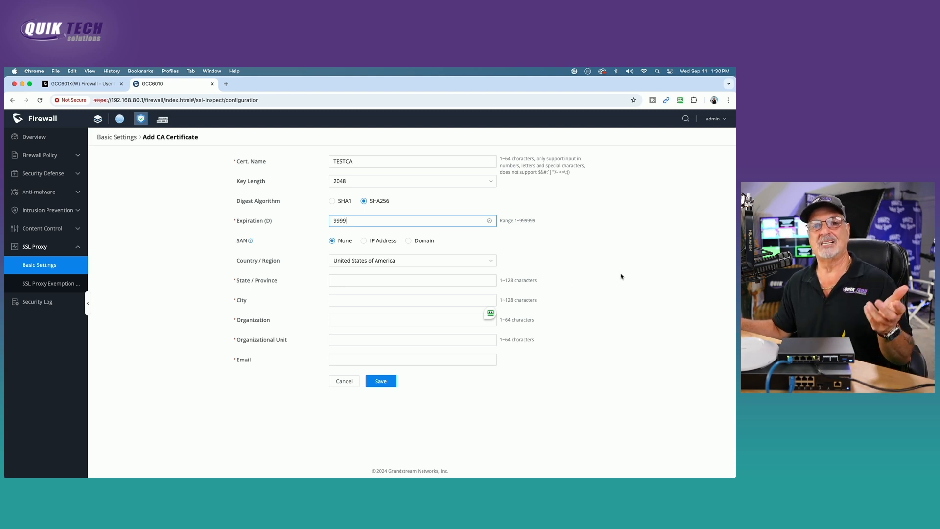
mouse_move(622, 286)
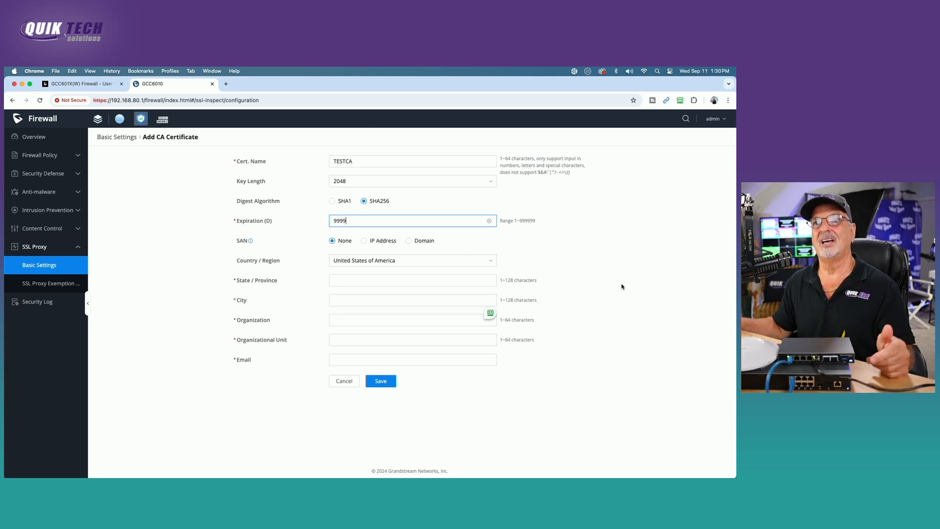
mouse_move(233, 271)
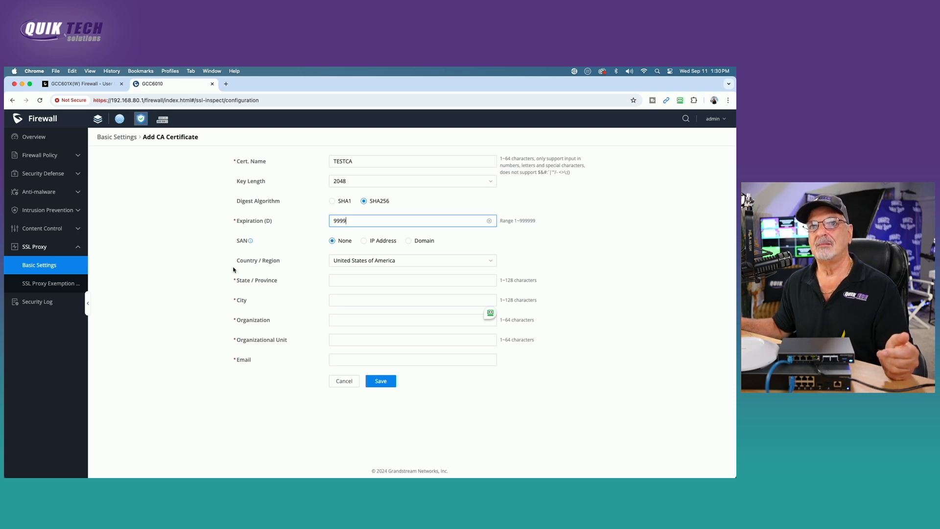
mouse_move(202, 292)
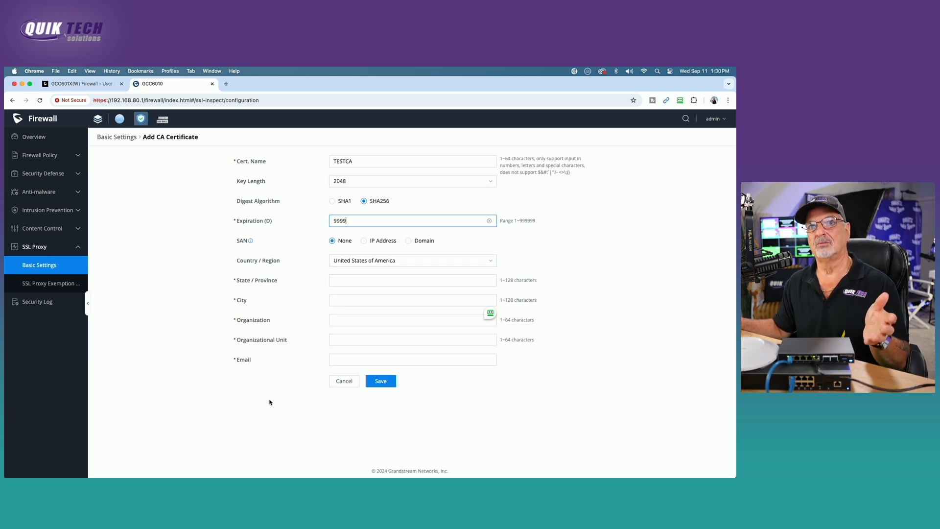
- Fill Organizational Unit 'QuikTechS' and Email 'tony', then save the TESTCA certificate
click(413, 280)
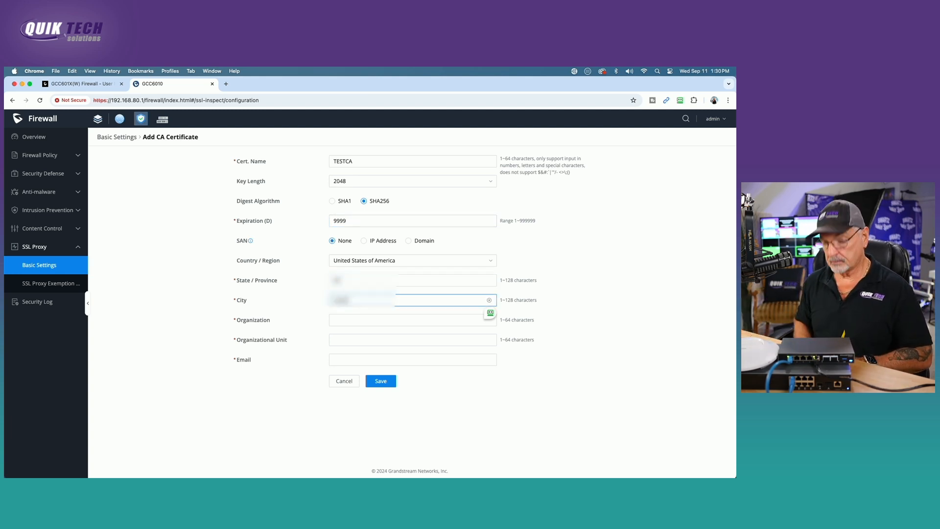
text(QuikTechSolutions)
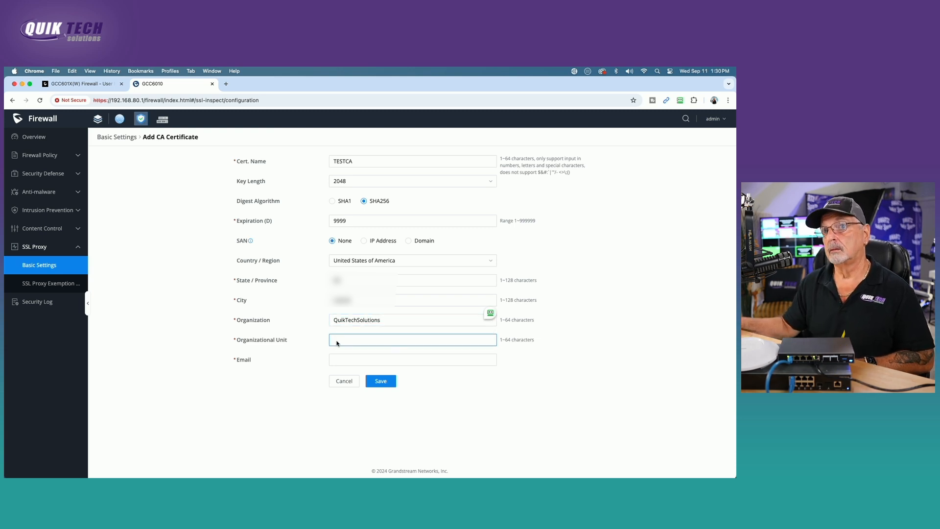
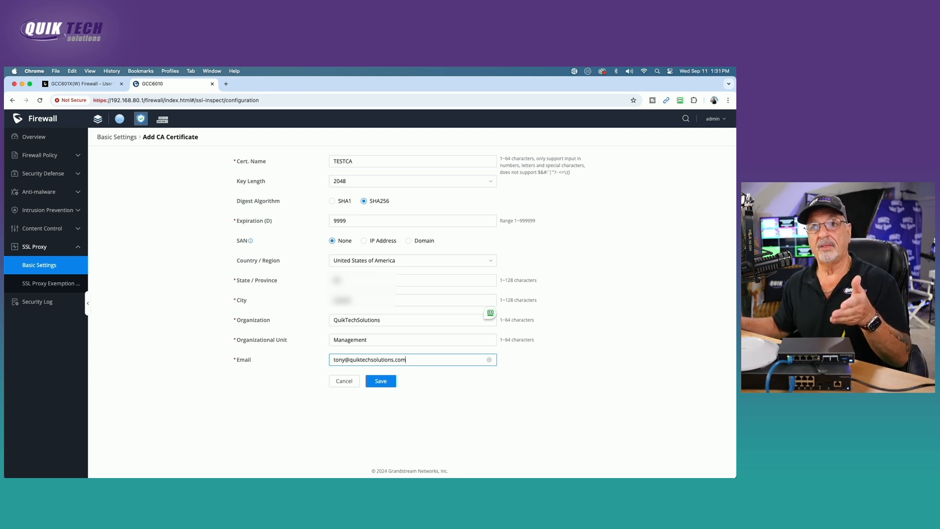
click(380, 382)
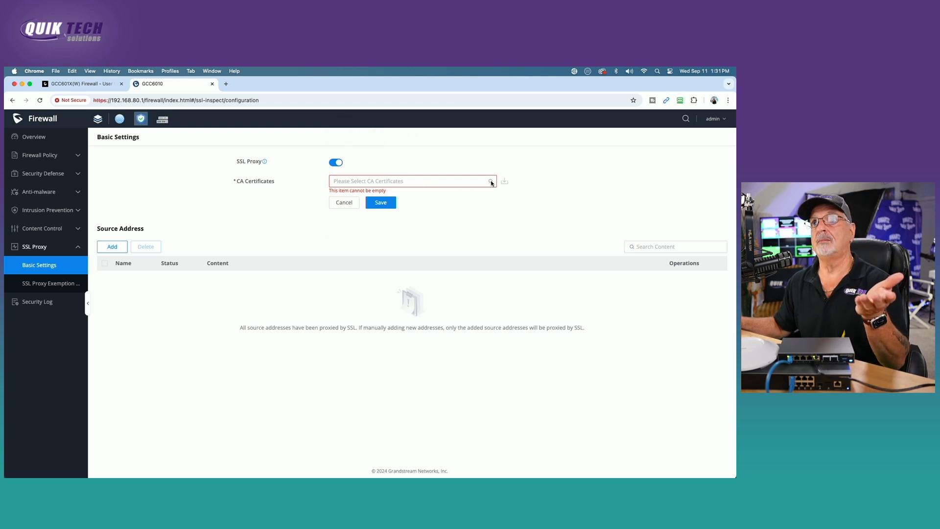
- Select TESTCA as the SSL Proxy's CA certificate
click(412, 180)
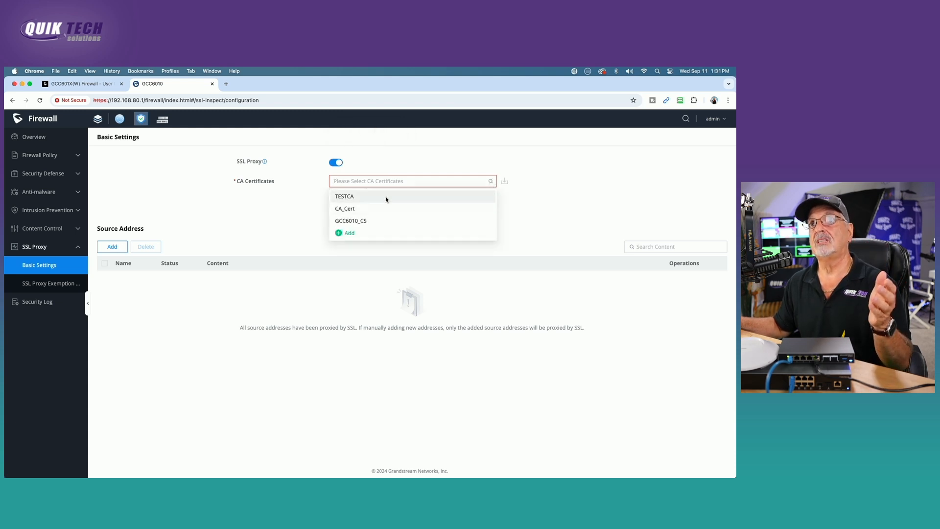
click(344, 196)
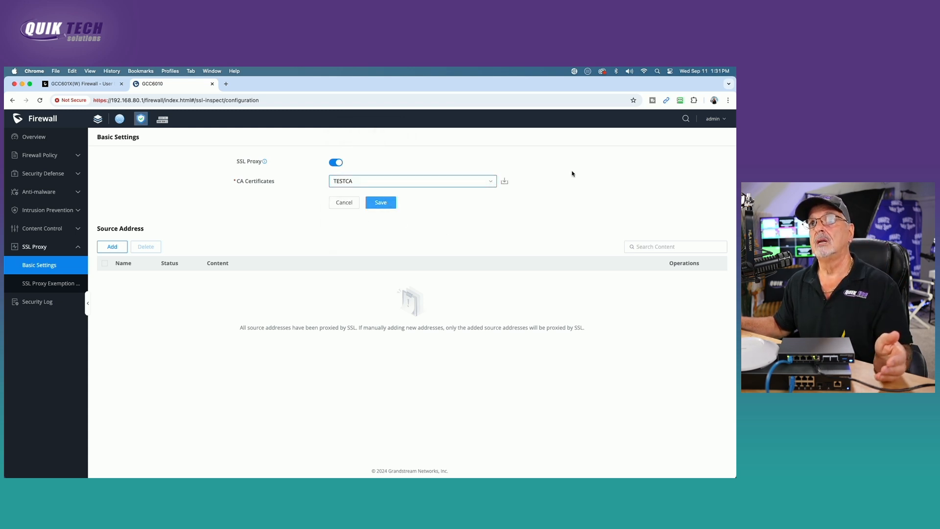
click(380, 202)
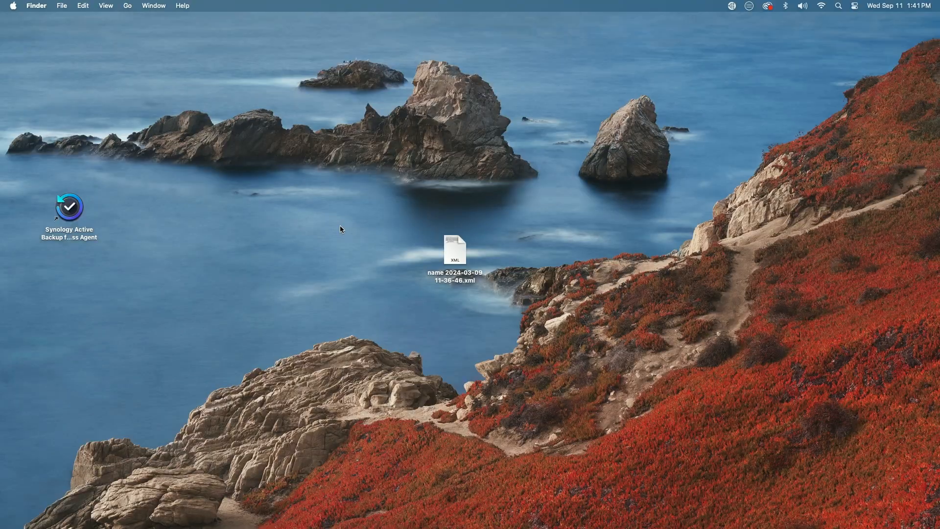
mouse_move(295, 207)
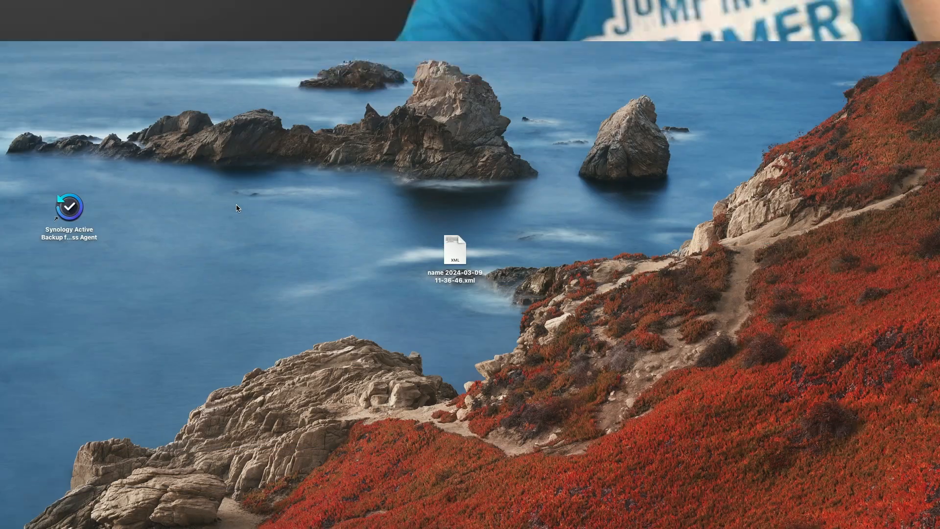
- Launch Keychain Access from Applications > Utilities, continuing past the Passwords prompt
click(12, 6)
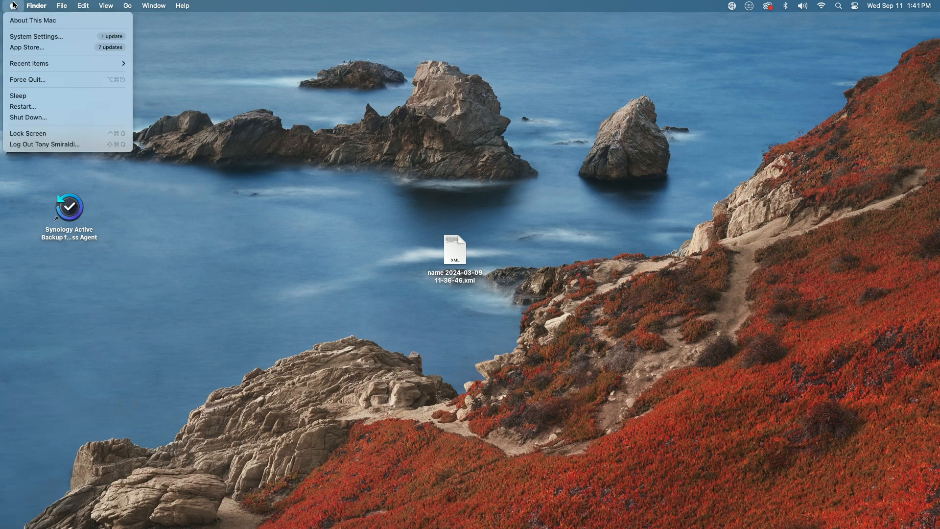
click(128, 6)
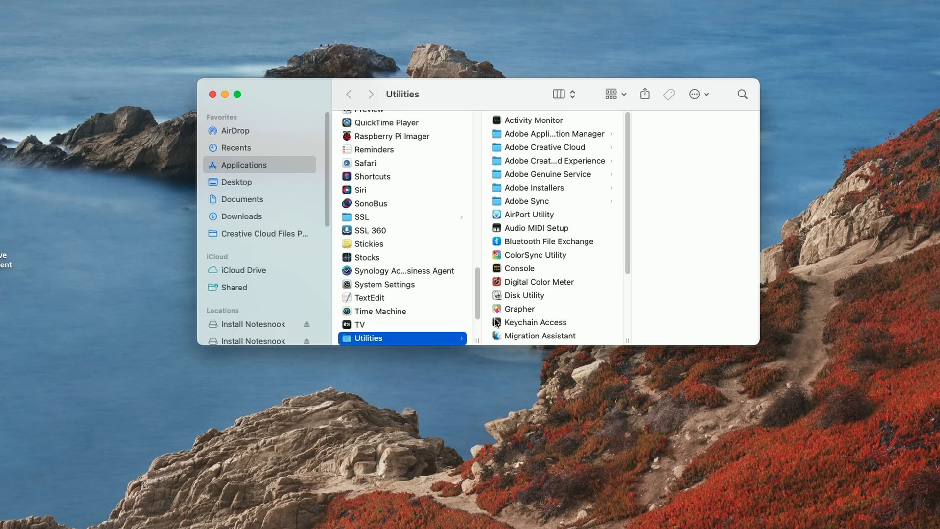
click(536, 322)
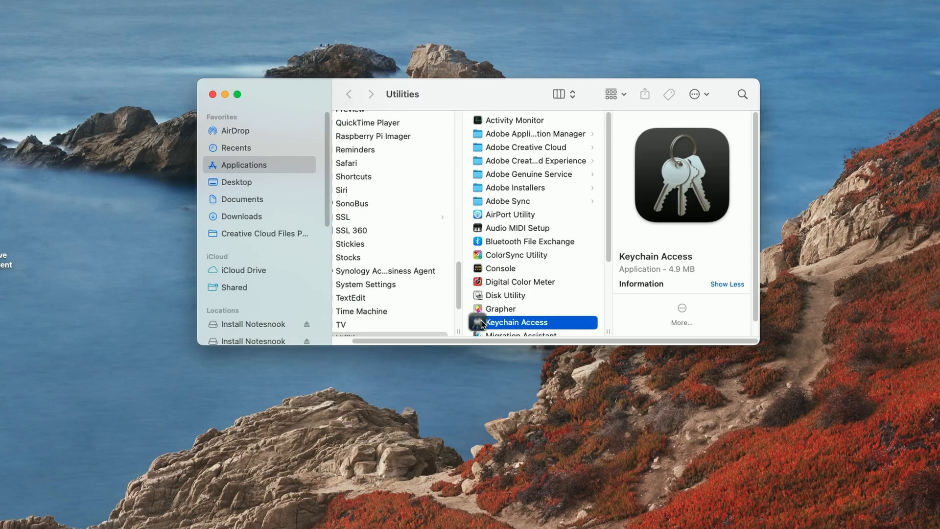
double_click(515, 322)
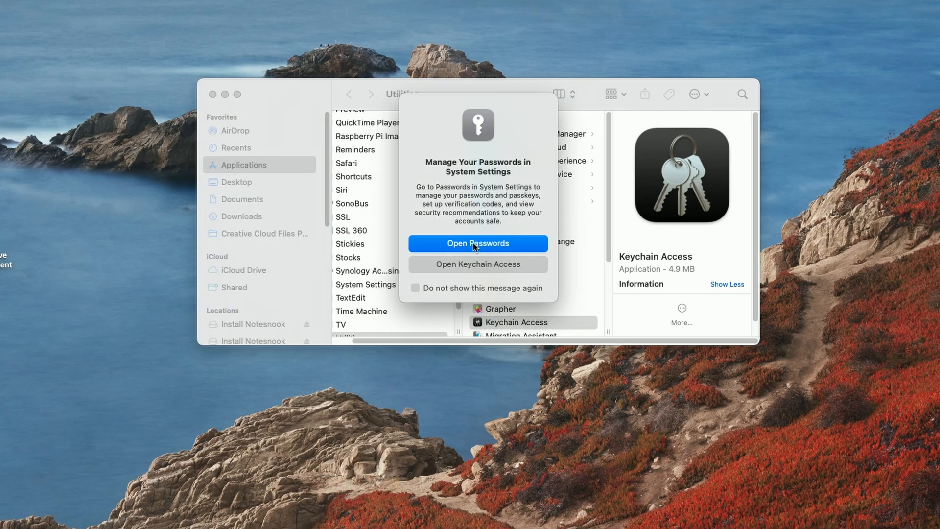
click(477, 263)
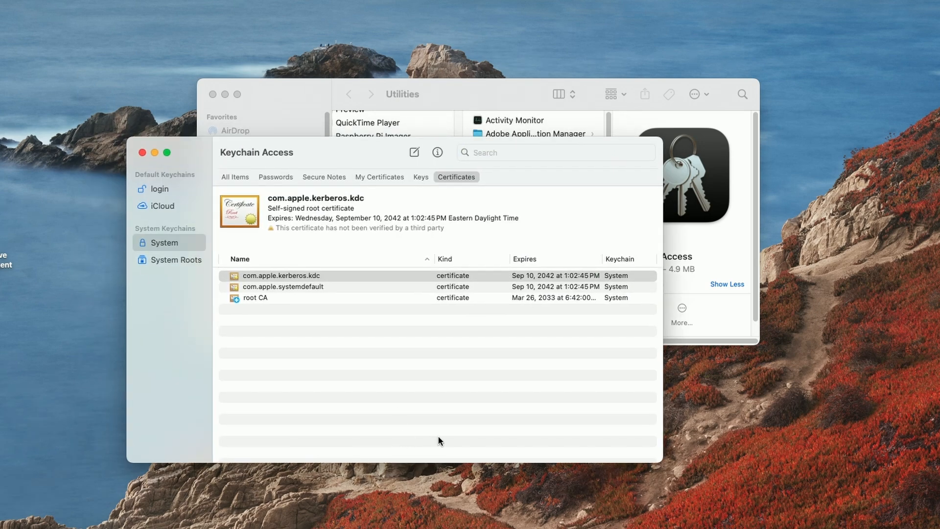
mouse_move(437, 438)
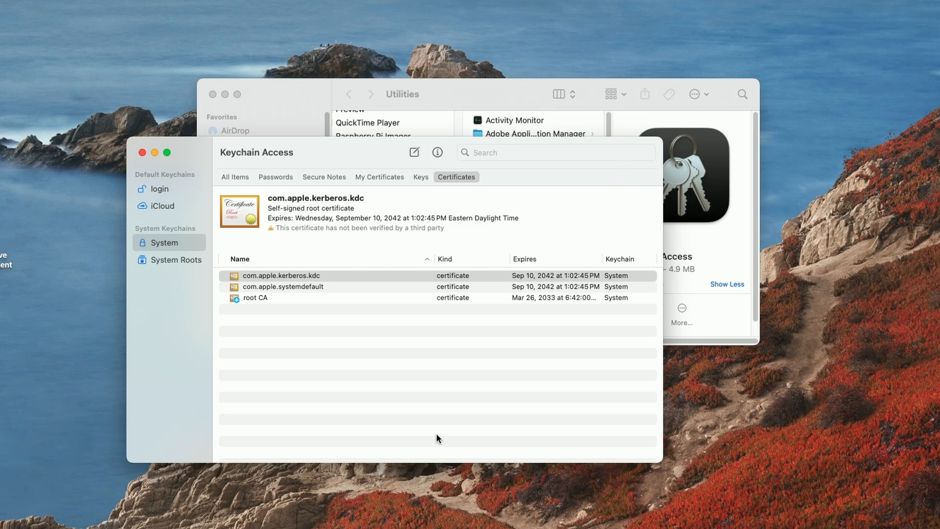
mouse_move(194, 349)
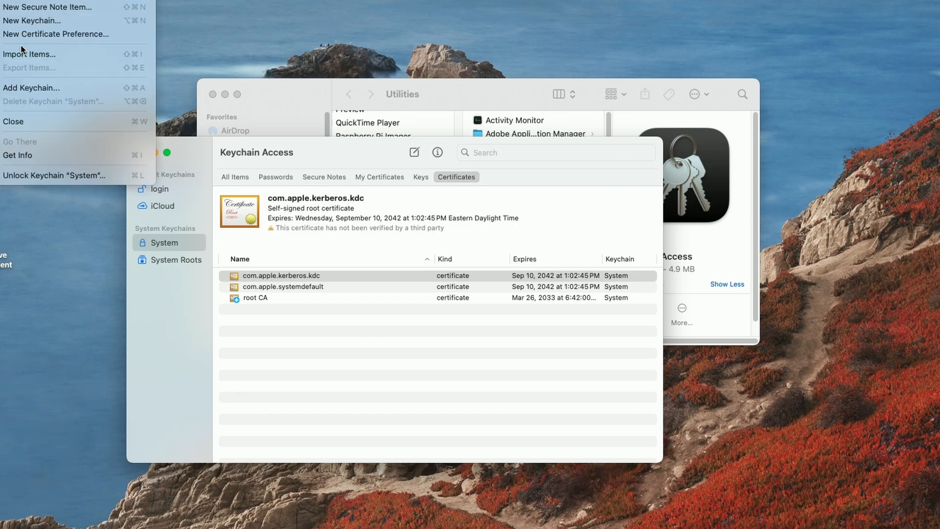
- Import TESTCA.crt from Downloads into the System keychain, authorizing the change
click(29, 53)
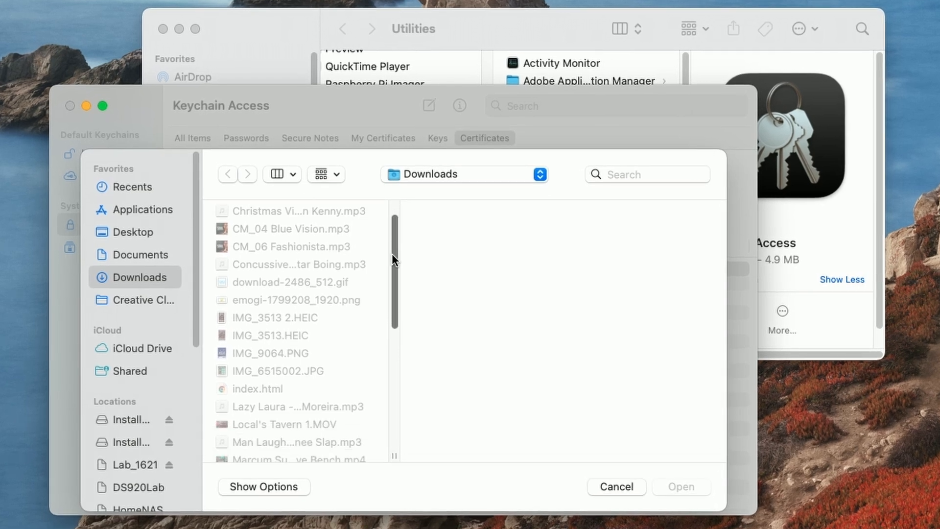
scroll(down, 3)
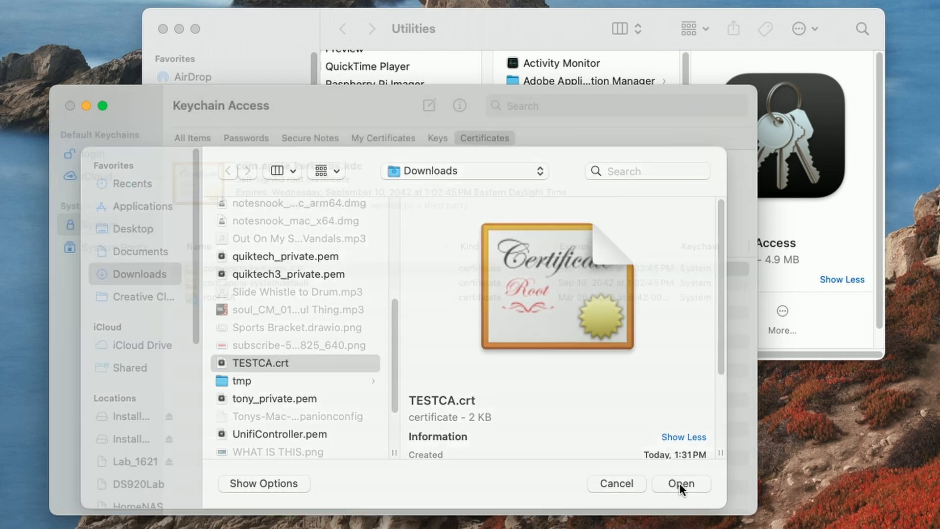
click(680, 483)
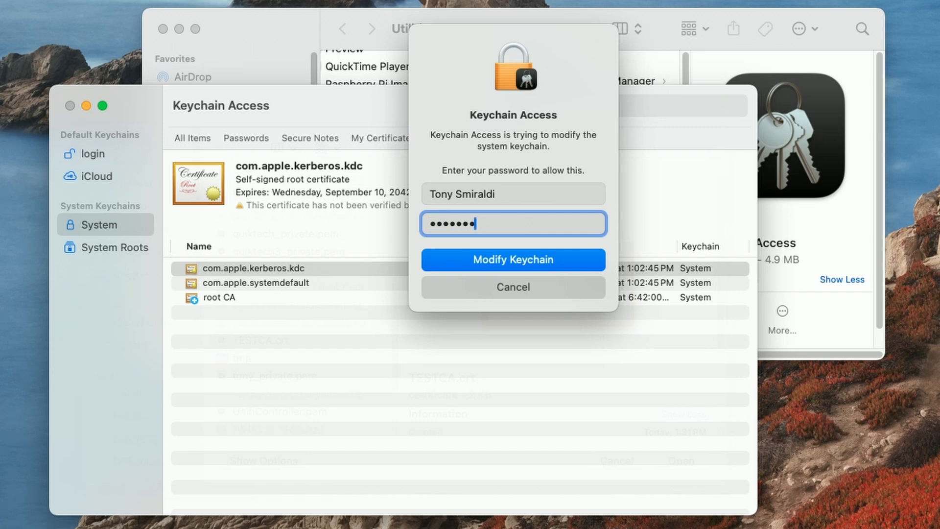
click(513, 259)
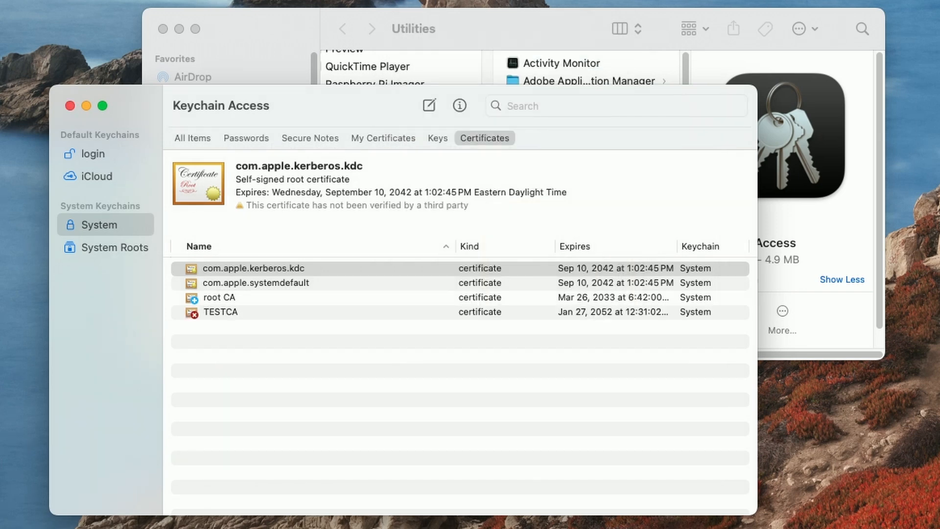
mouse_move(234, 324)
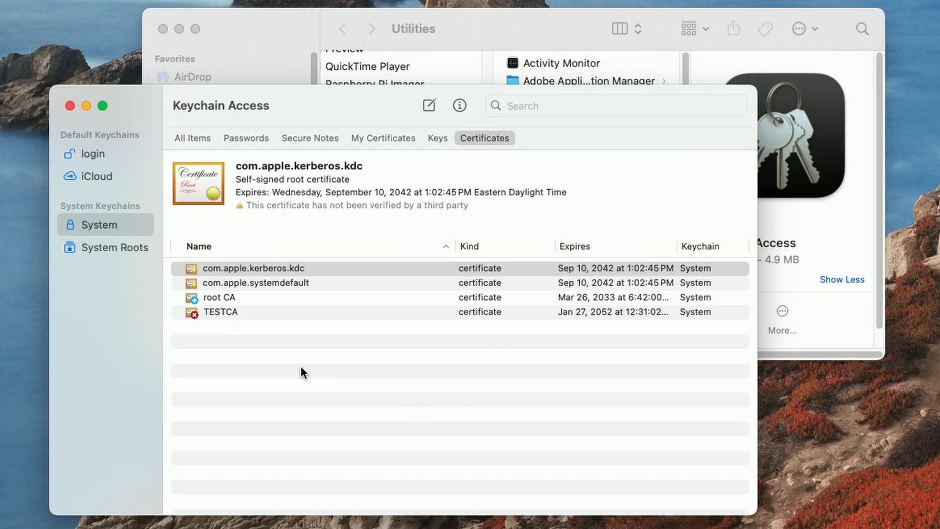
mouse_move(195, 325)
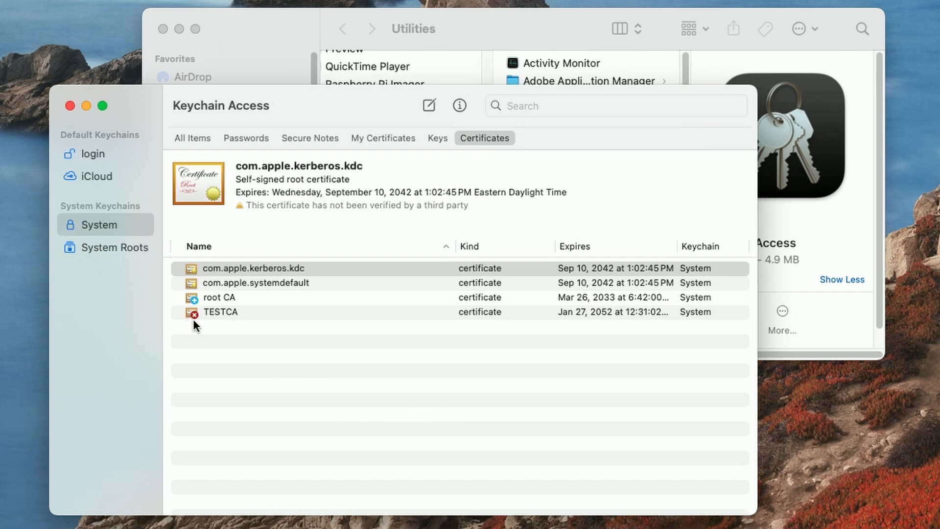
mouse_move(226, 316)
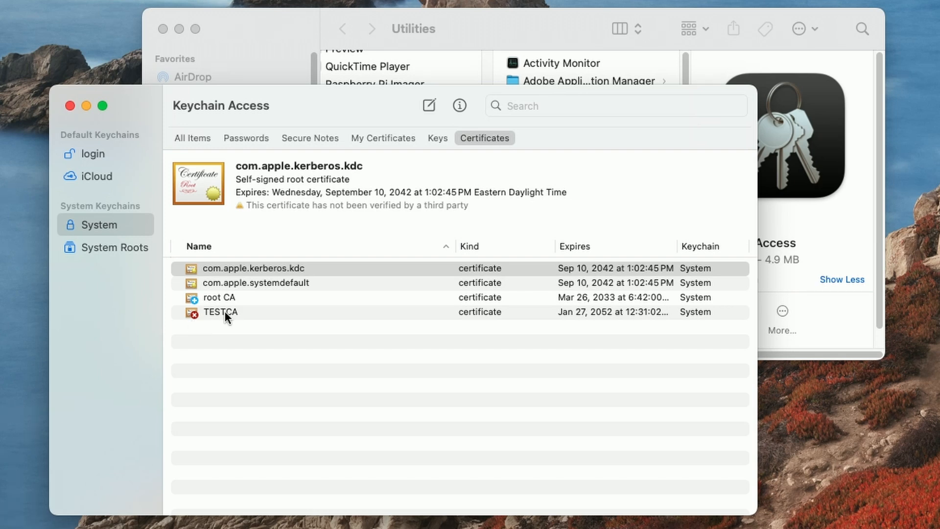
- View the TESTCA certificate's summary, which reports it as not trusted
click(220, 311)
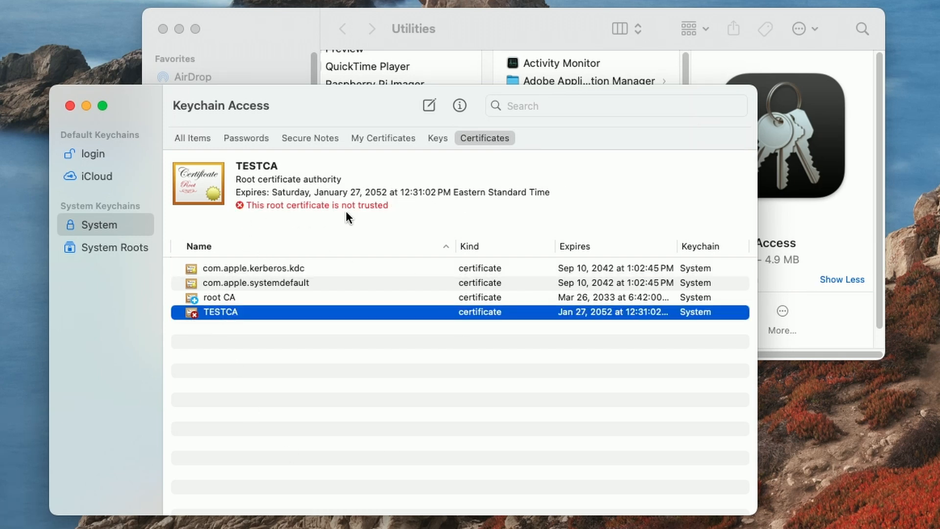
mouse_move(365, 217)
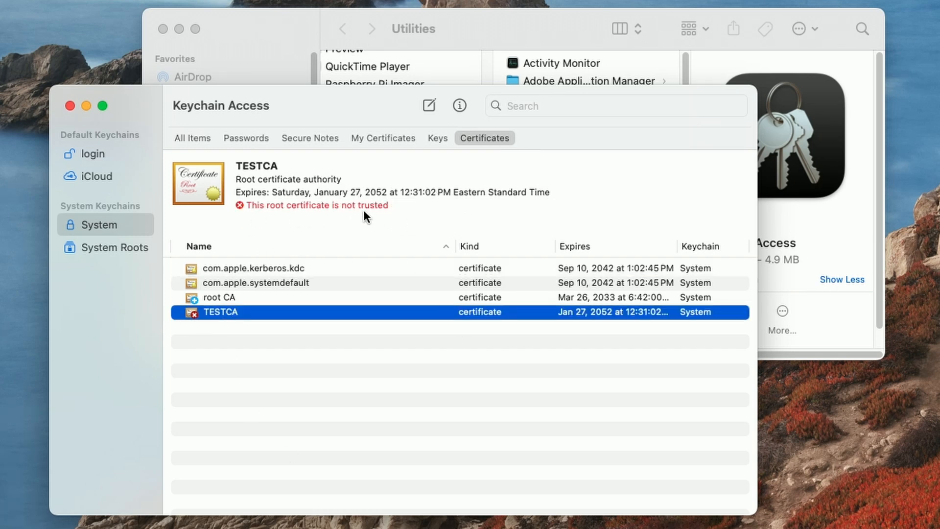
mouse_move(245, 378)
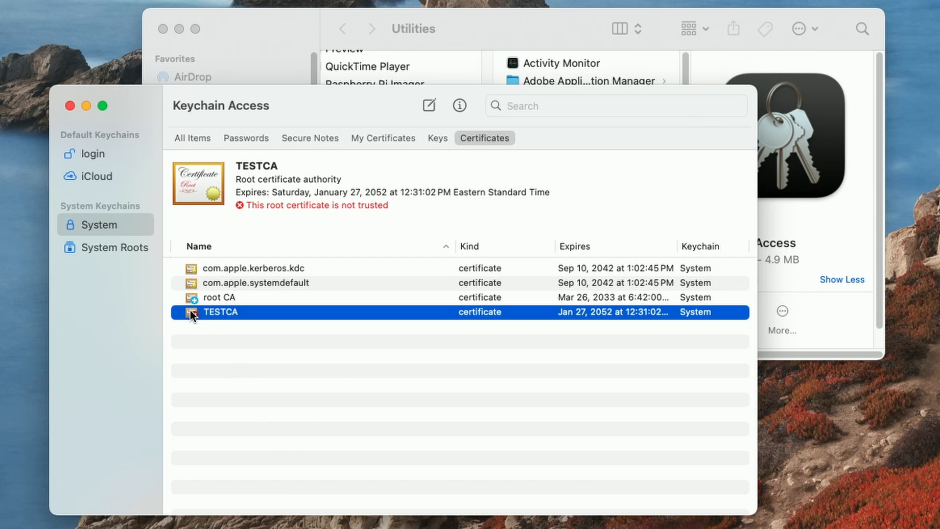
- Set TESTCA's 'When using this certificate' trust option to Always Trust
double_click(220, 312)
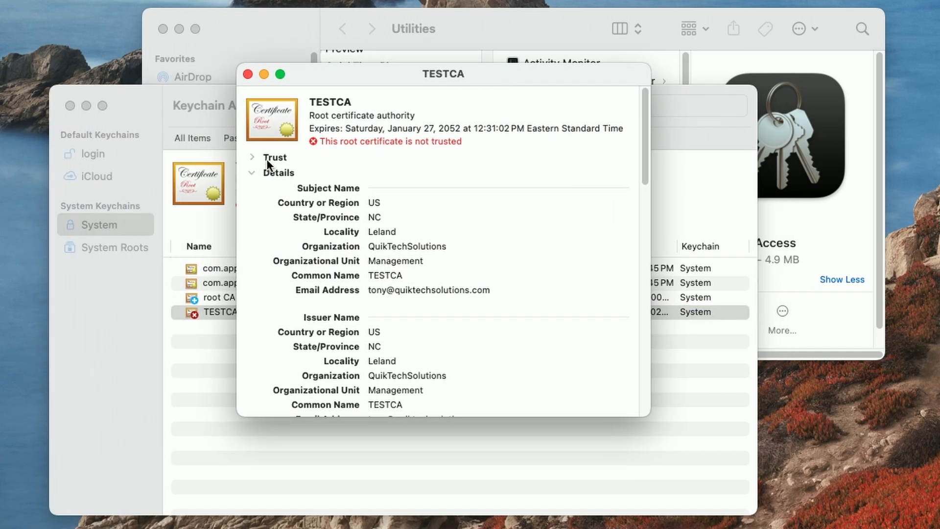
click(253, 157)
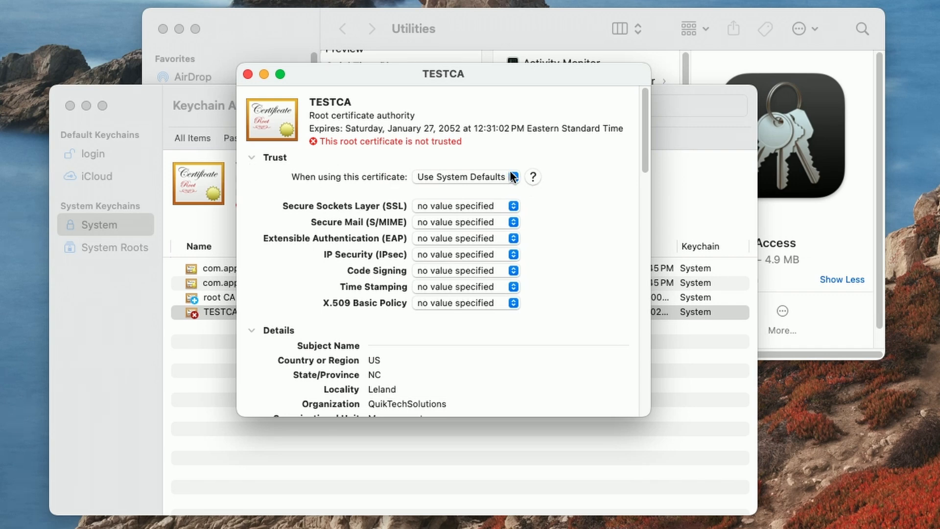
click(464, 178)
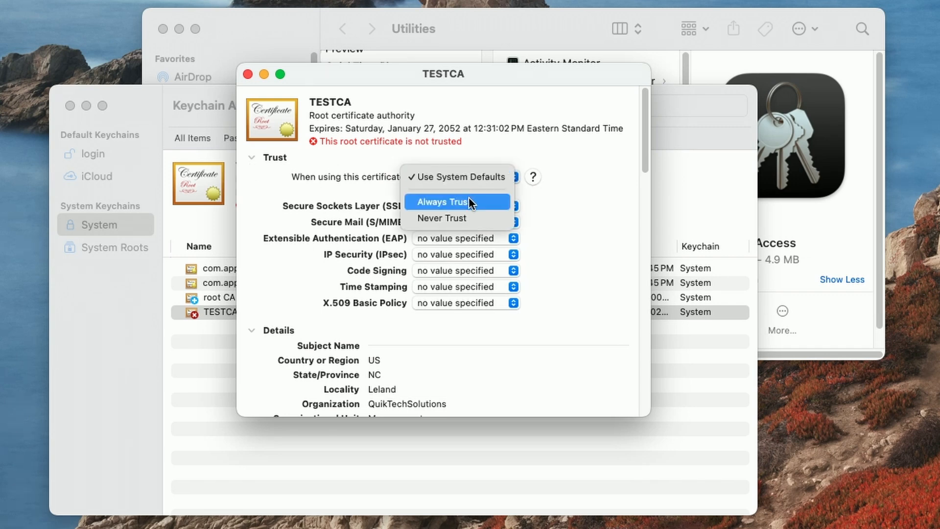
click(442, 202)
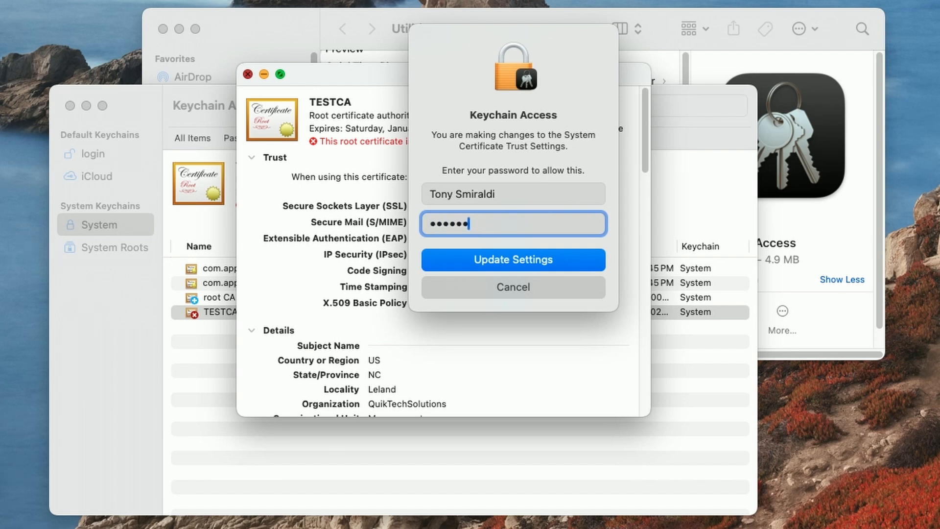
- Enter the password and confirm Update Settings to authorize the trust change
text(•)
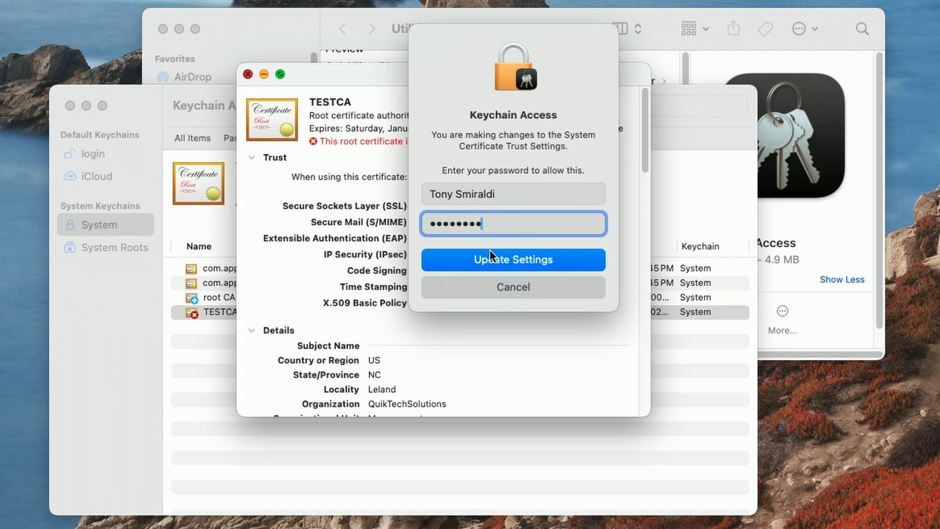
click(512, 259)
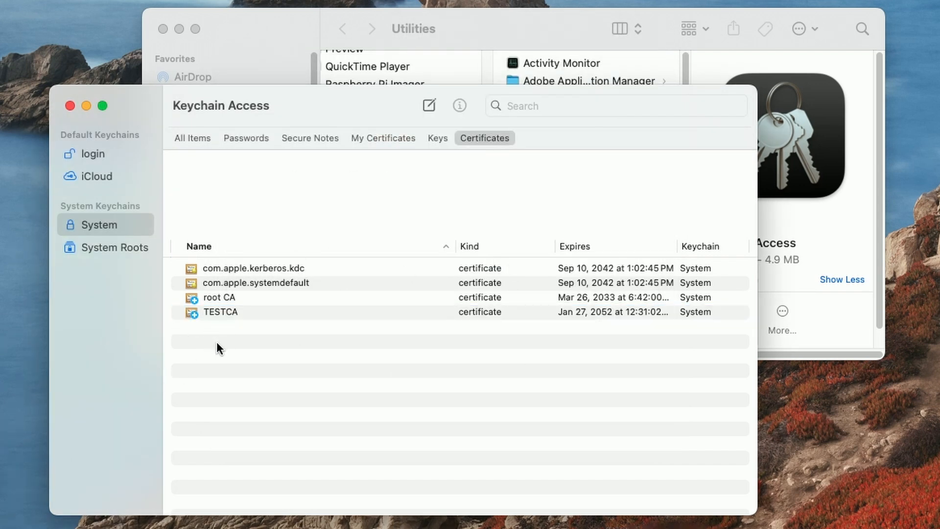
- Select TESTCA to verify it shows 'marked as trusted for all users'
click(220, 311)
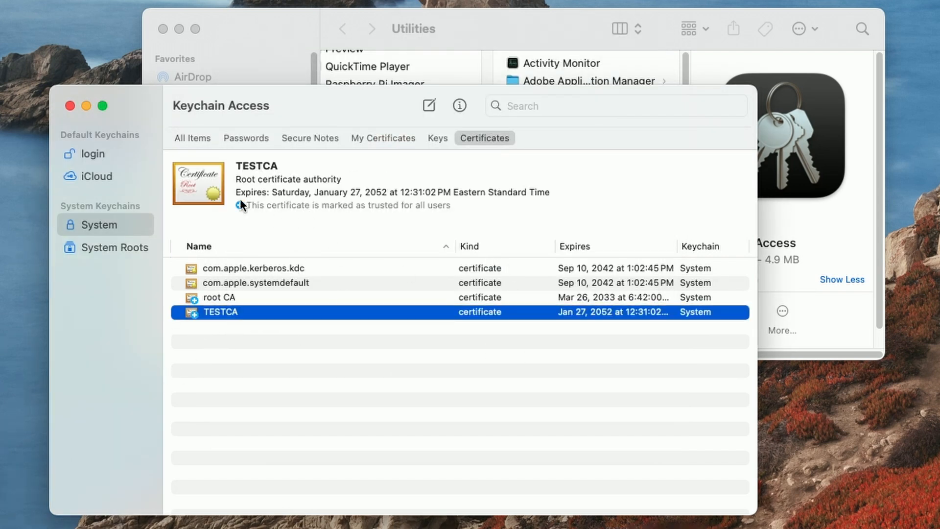
mouse_move(365, 222)
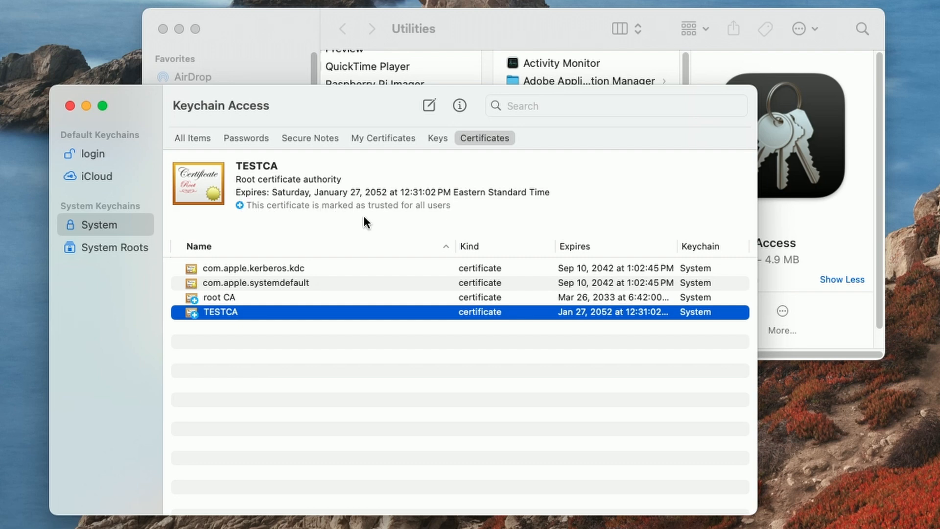